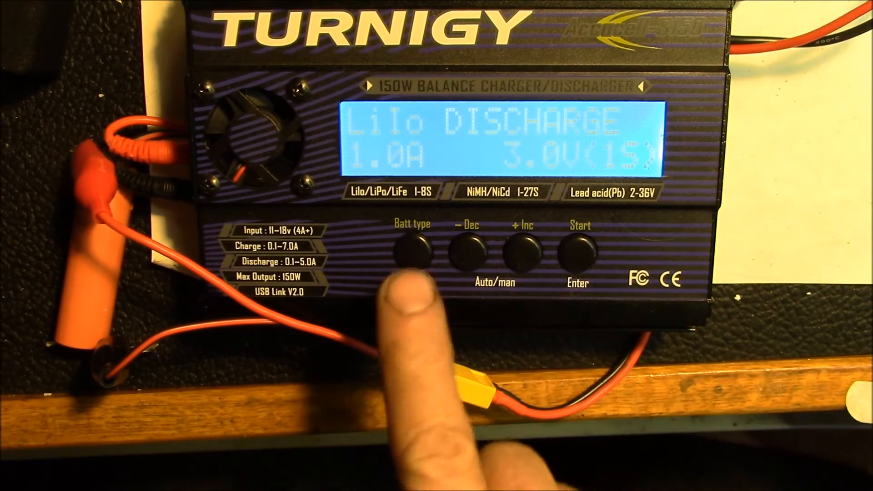
click(580, 248)
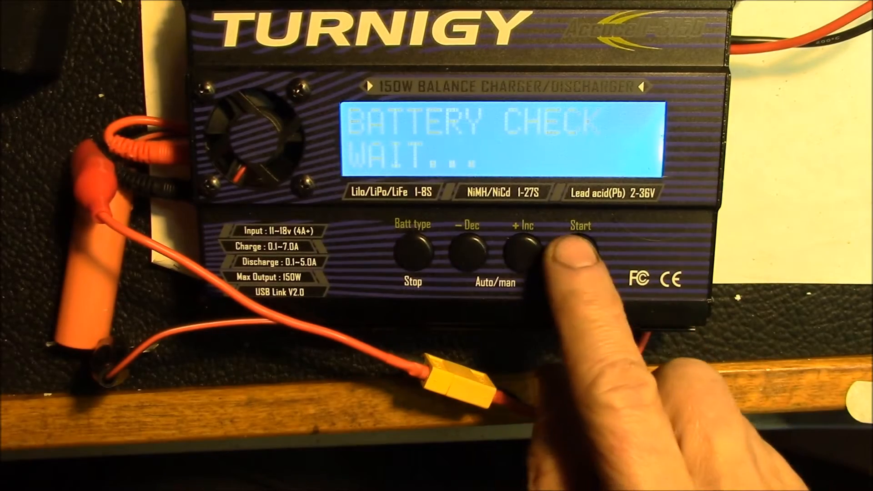
click(579, 248)
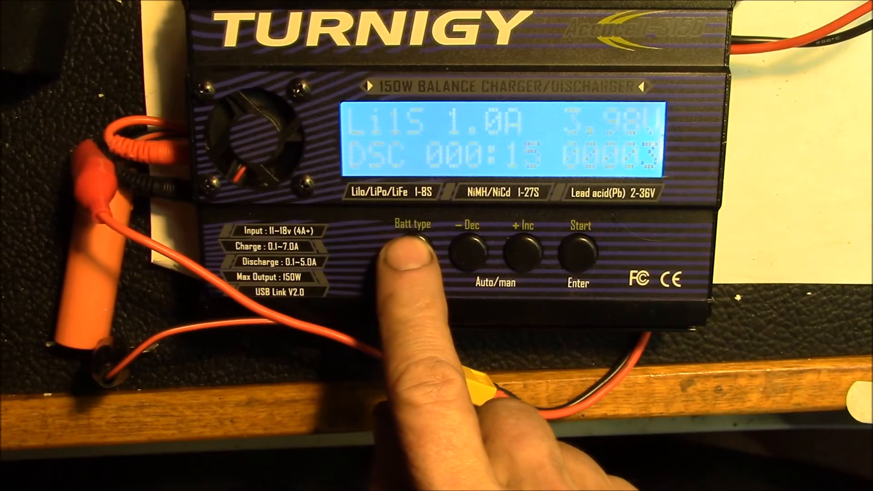
click(412, 248)
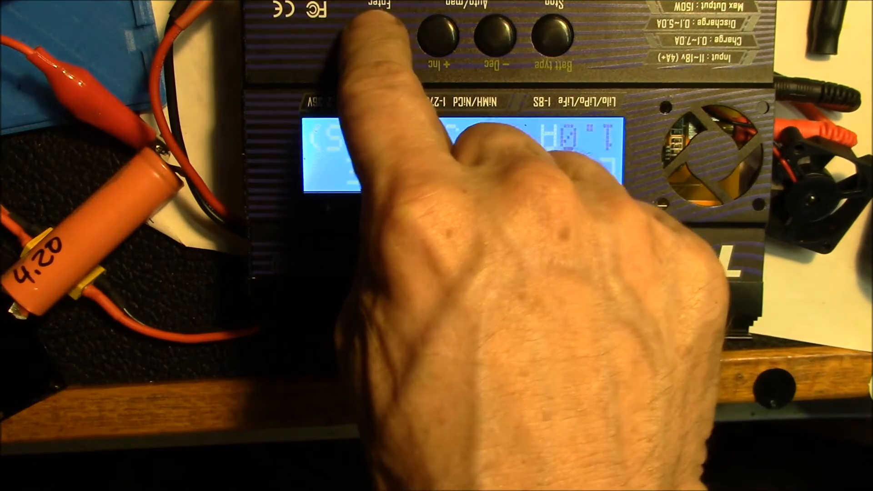
click(383, 27)
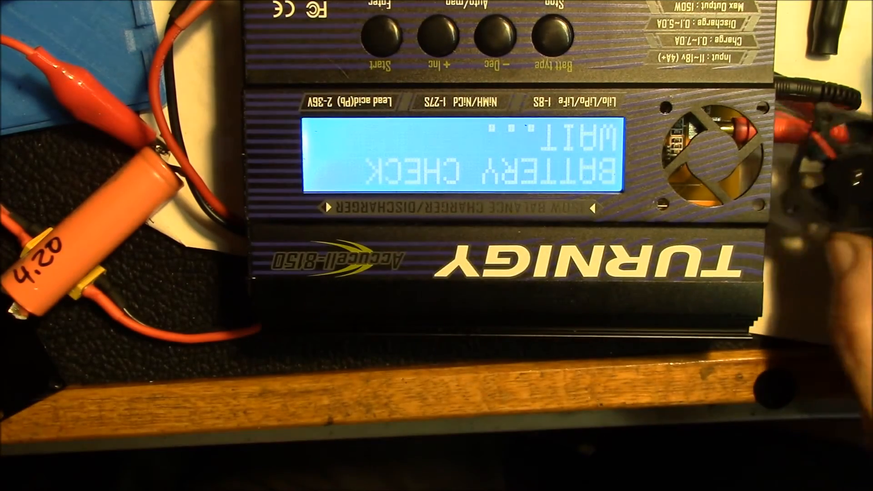